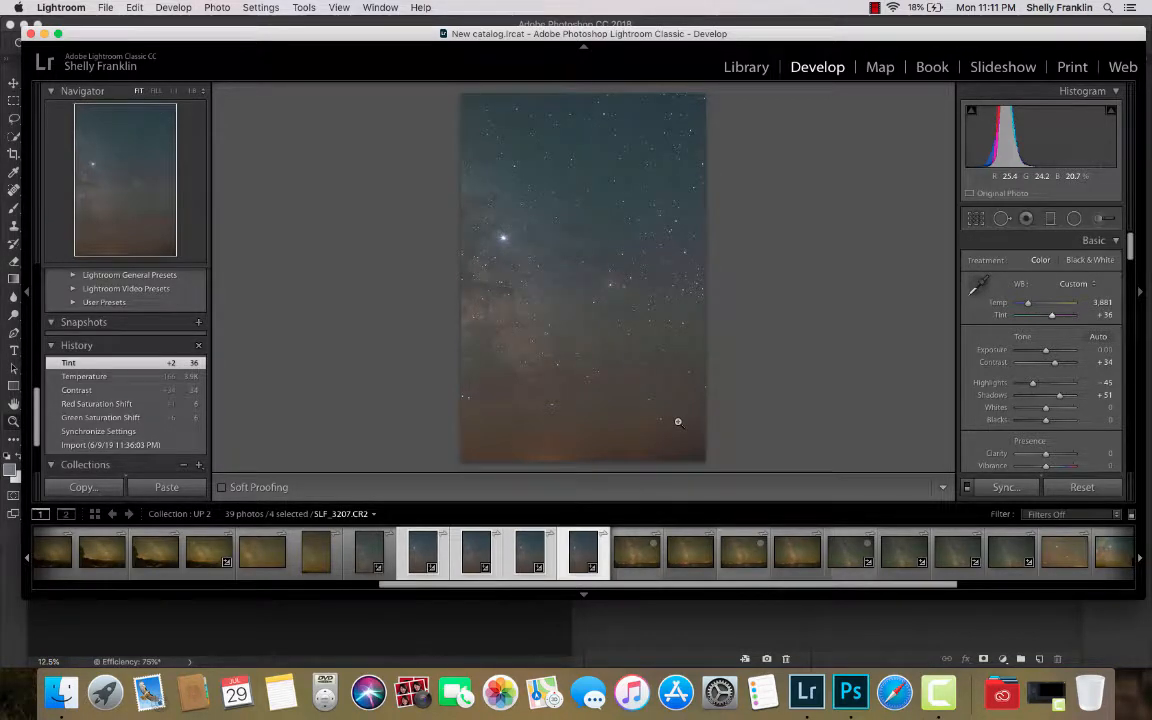
{"action": "mouse_move", "coordinate": [602, 470]}
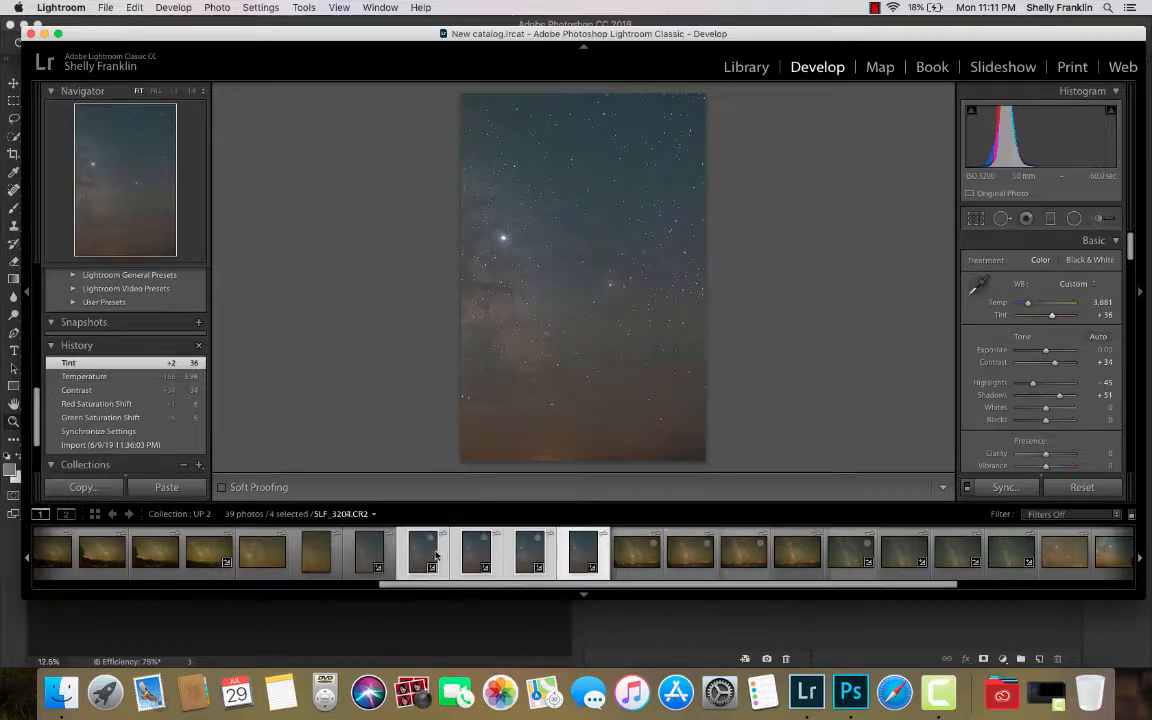
Select the four consecutive Milky Way photos in the filmstrip and show their actions.
{"action": "left_click", "coordinate": [584, 552]}
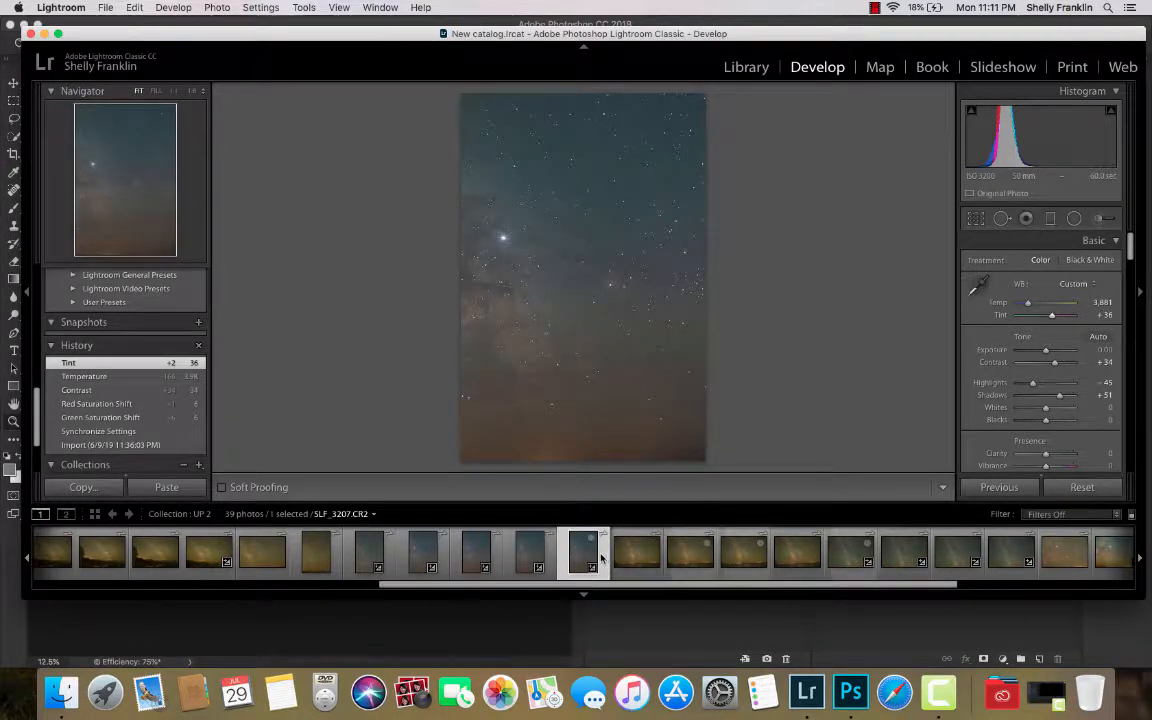
{"action": "left_click", "coordinate": [420, 552]}
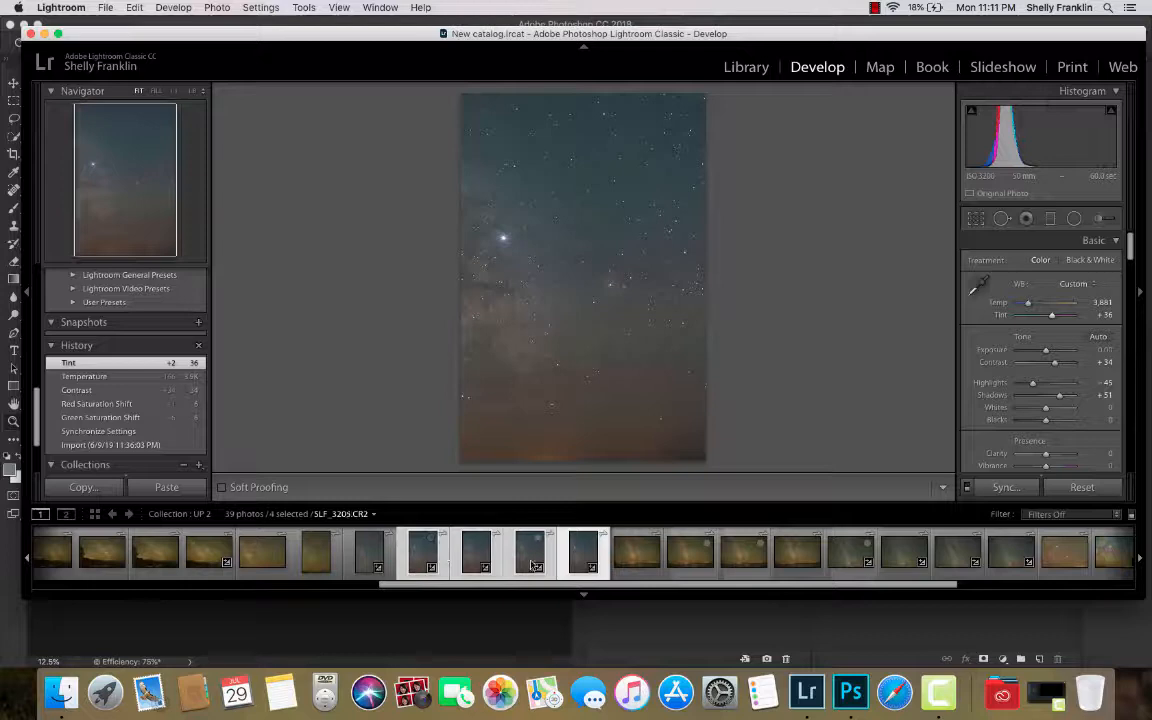
{"action": "right_click", "coordinate": [582, 552]}
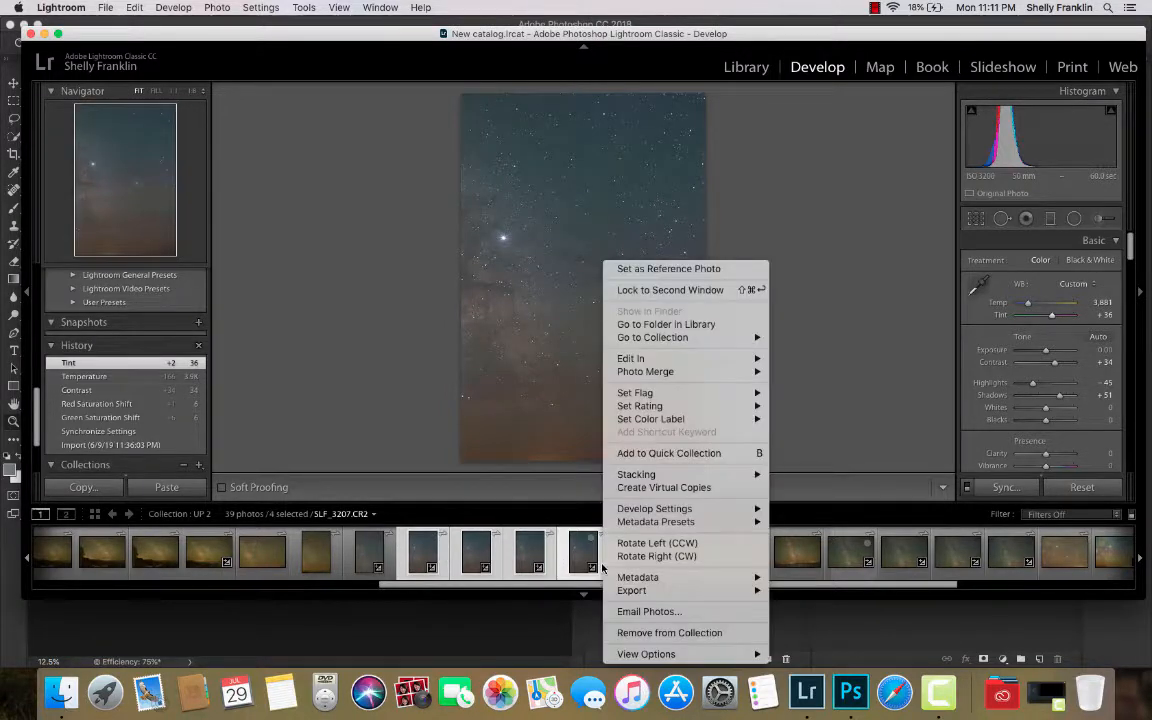
{"action": "mouse_move", "coordinate": [630, 358]}
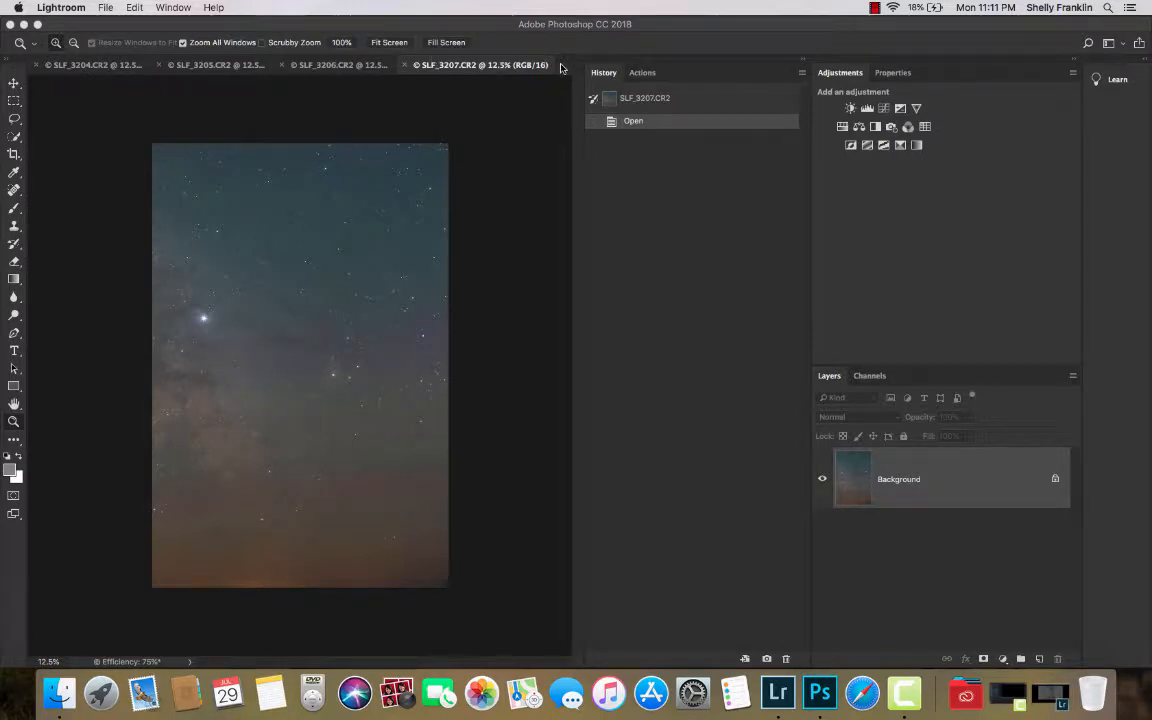
{"action": "mouse_move", "coordinate": [216, 64]}
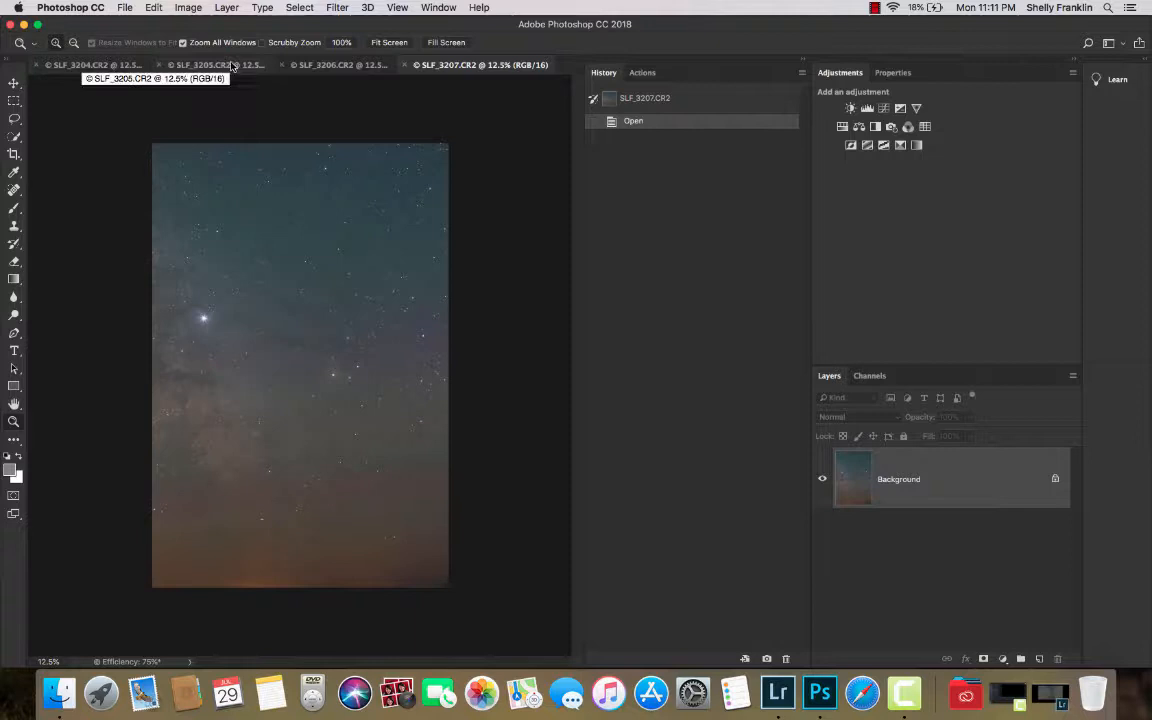
Review the night-sky photos across the document tabs, ending on the first one.
{"action": "left_click", "coordinate": [210, 64]}
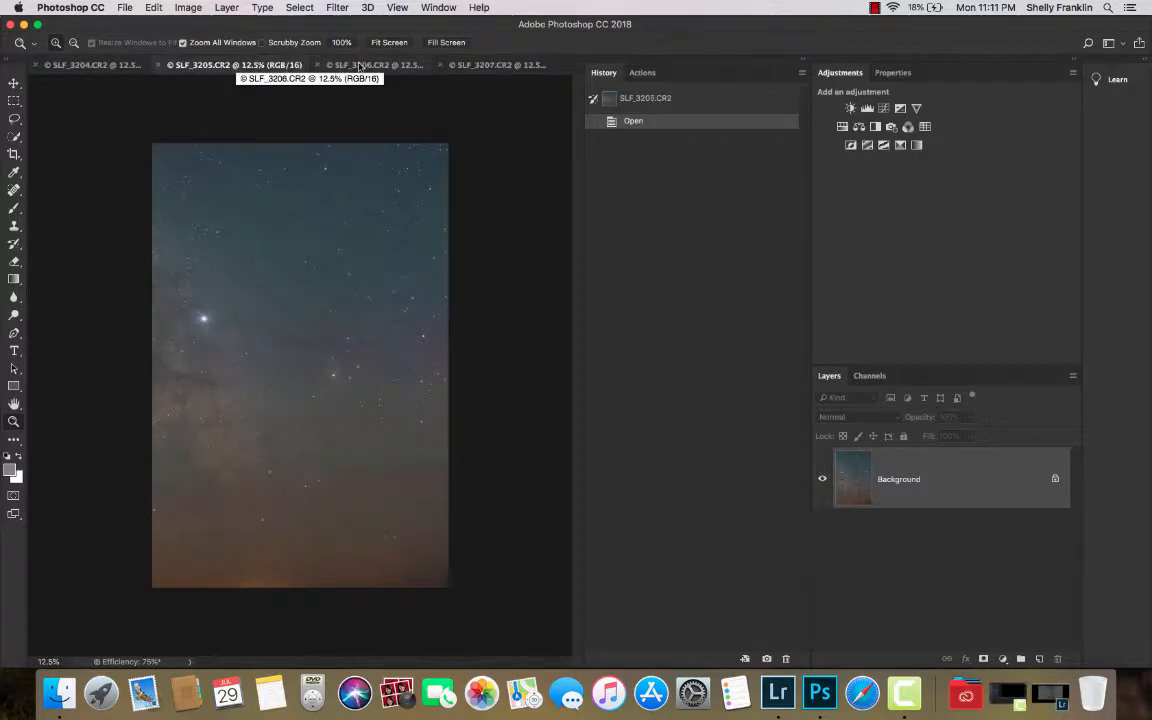
{"action": "left_click", "coordinate": [484, 64]}
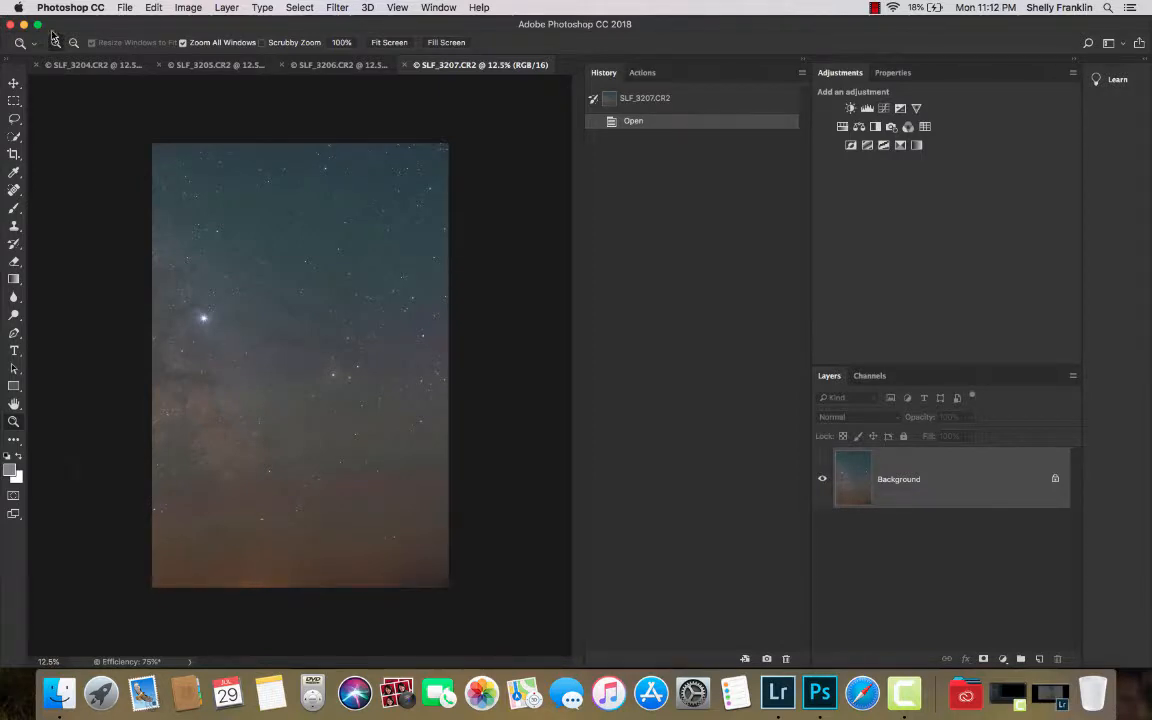
{"action": "left_click", "coordinate": [90, 64]}
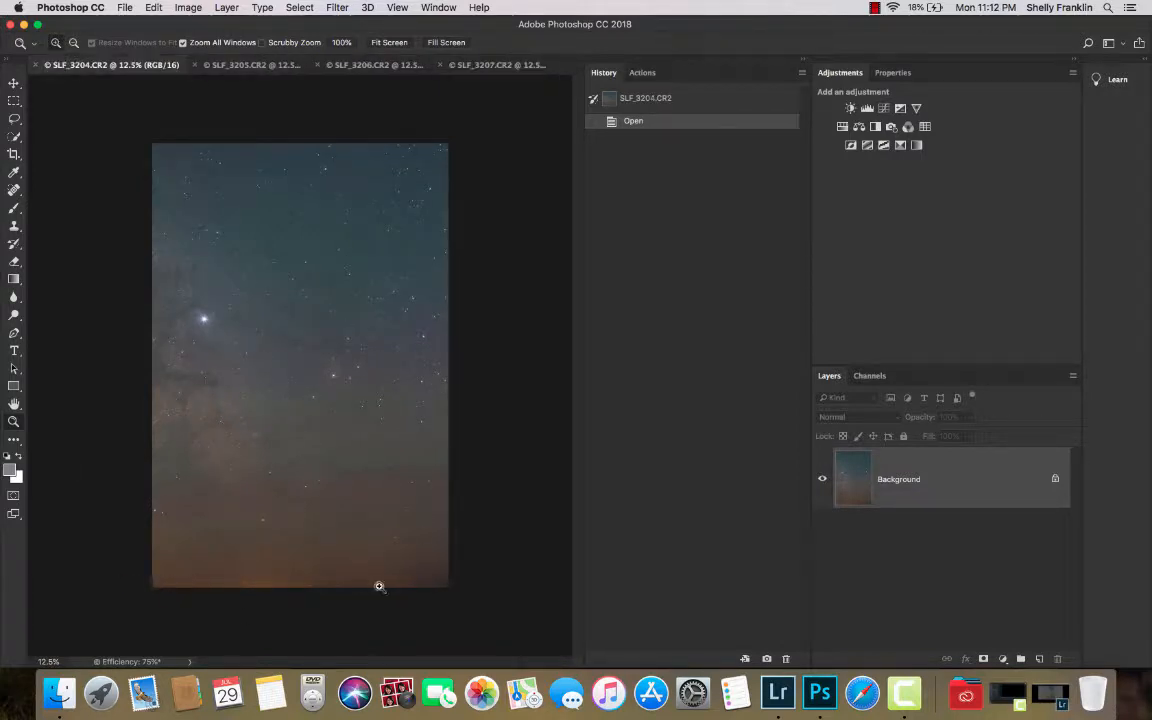
{"action": "mouse_move", "coordinate": [288, 420]}
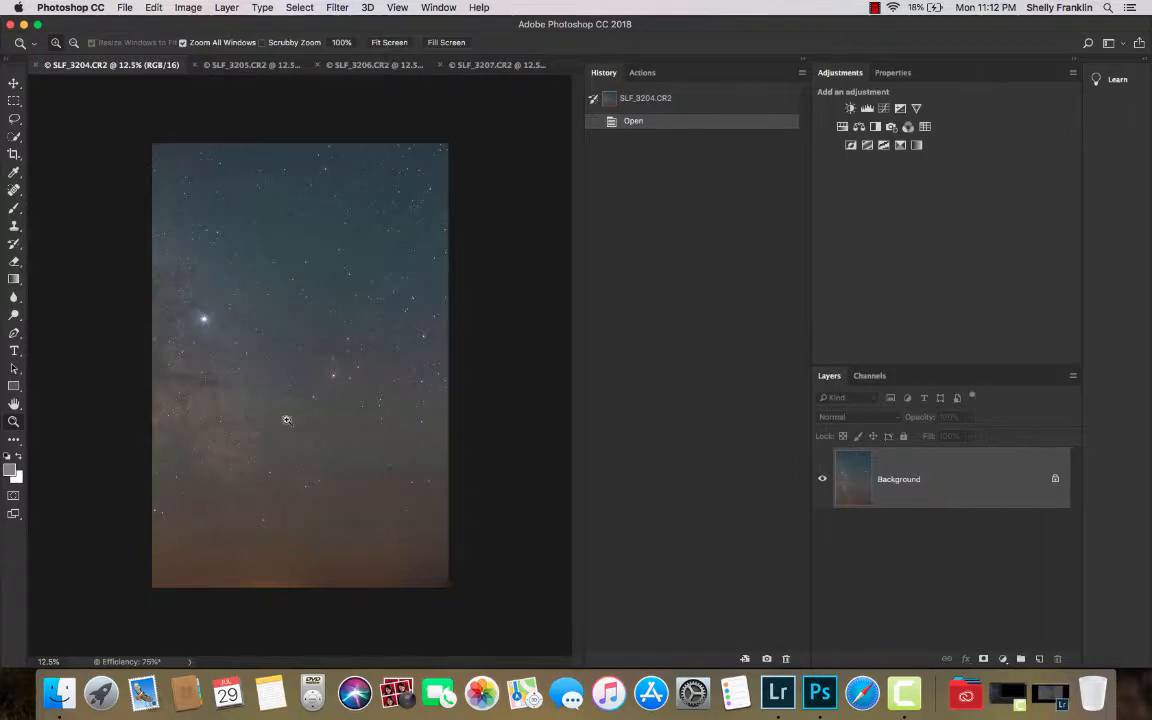
{"action": "mouse_move", "coordinate": [324, 296]}
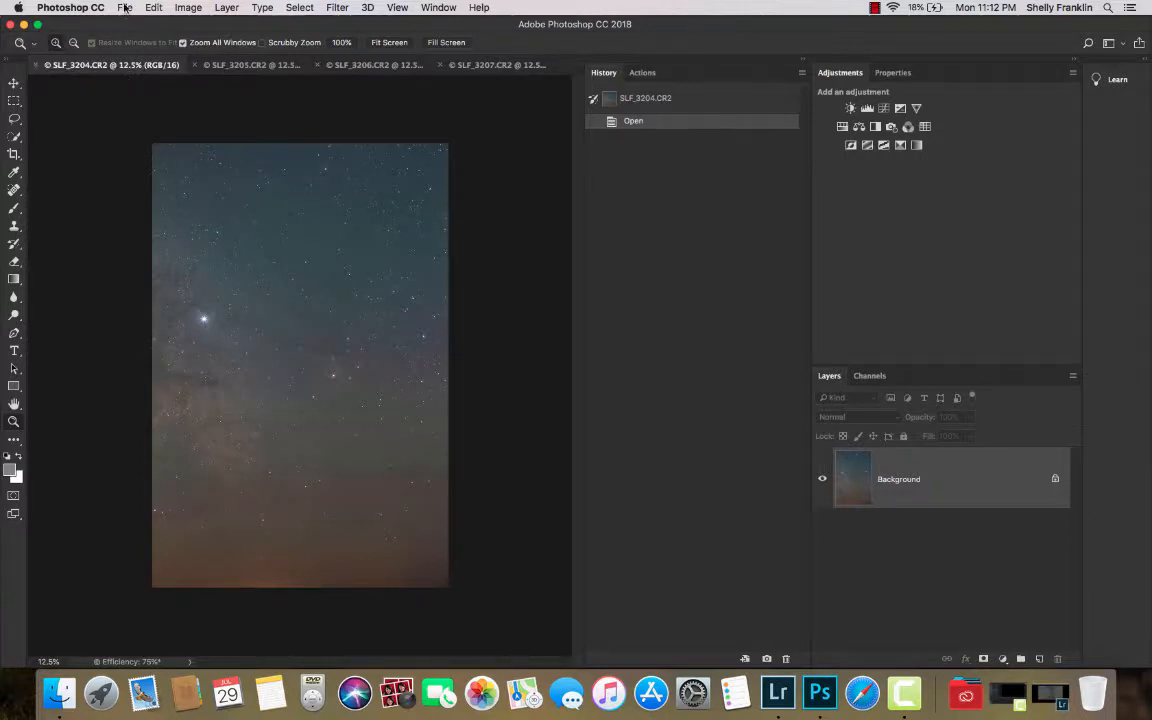
Start File > Scripts > Load Files into Stack to bring up the Load Layers dialog.
{"action": "left_click", "coordinate": [124, 8]}
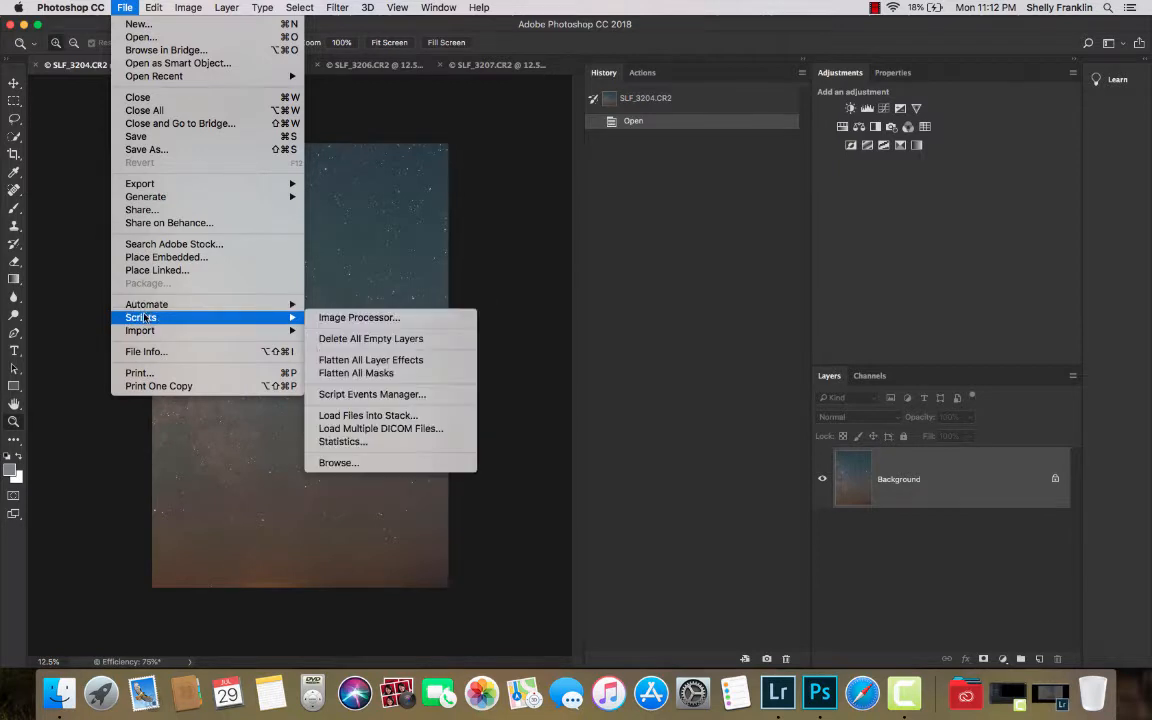
{"action": "left_click", "coordinate": [368, 414]}
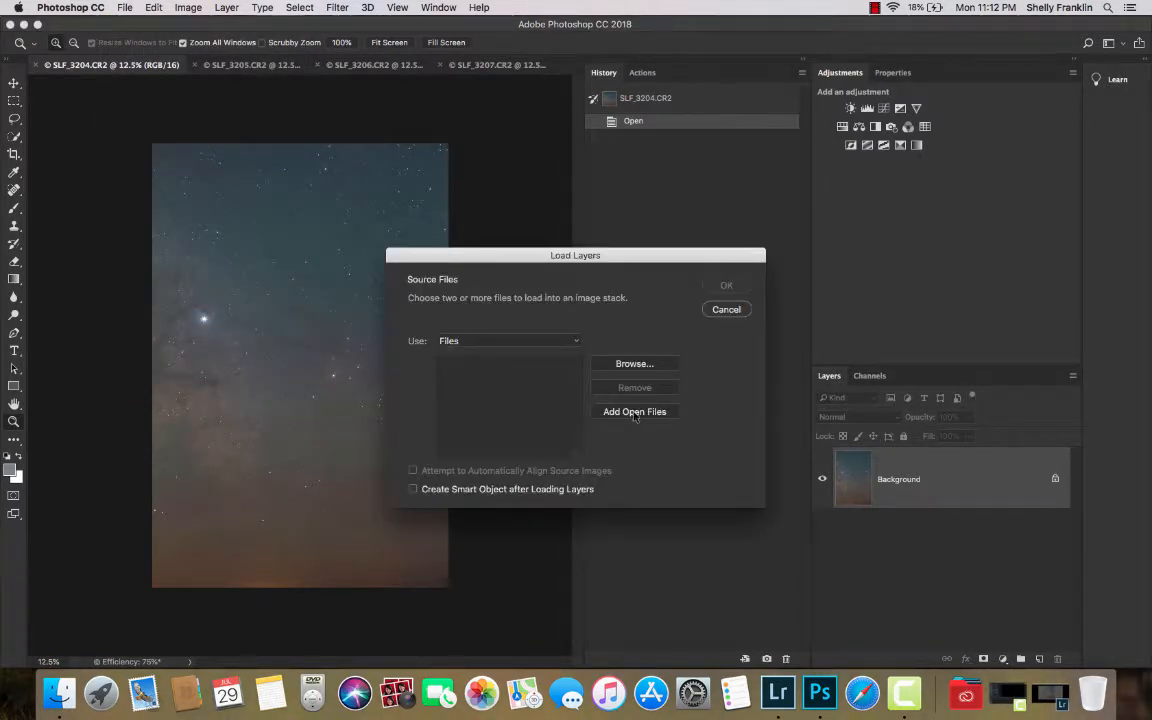
Add all open photos, enable automatic source-image alignment, and load them as layers.
{"action": "left_click", "coordinate": [634, 412]}
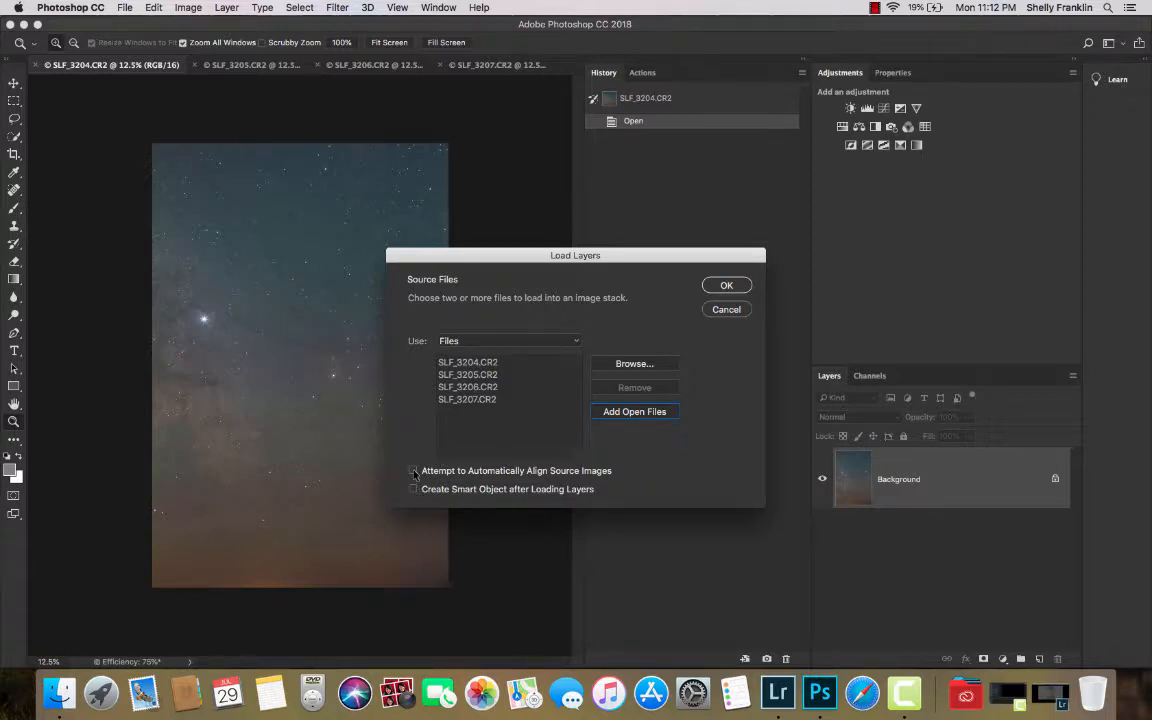
{"action": "left_click", "coordinate": [412, 488]}
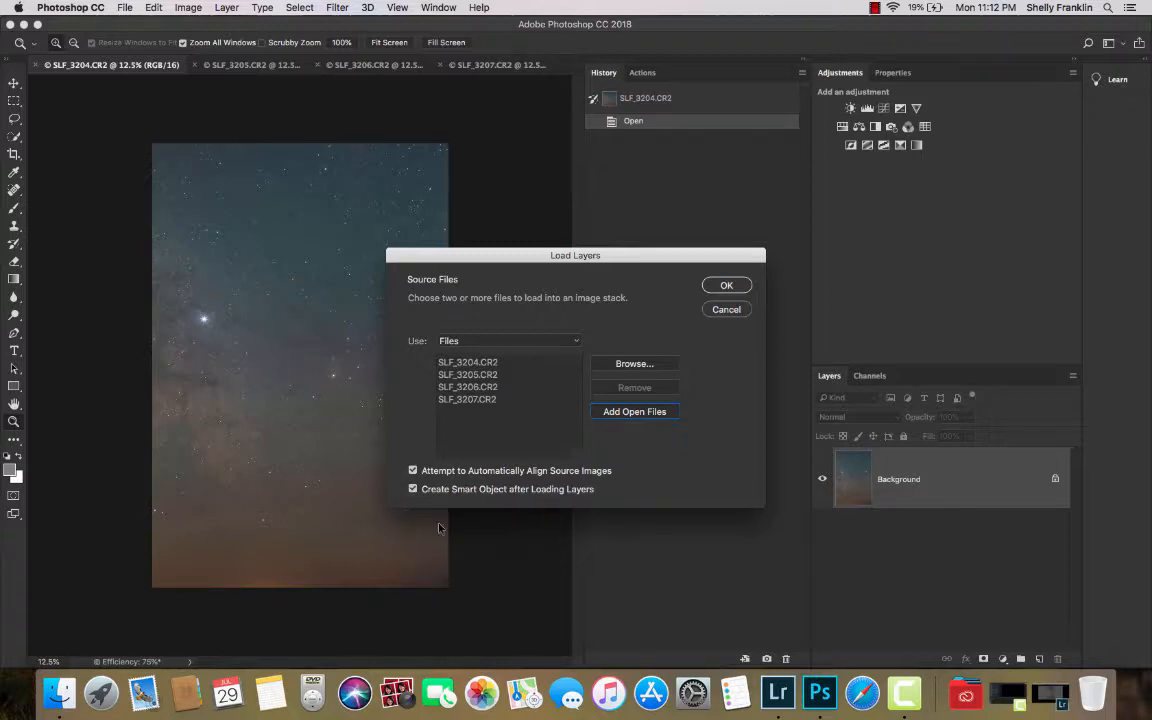
{"action": "mouse_move", "coordinate": [696, 520]}
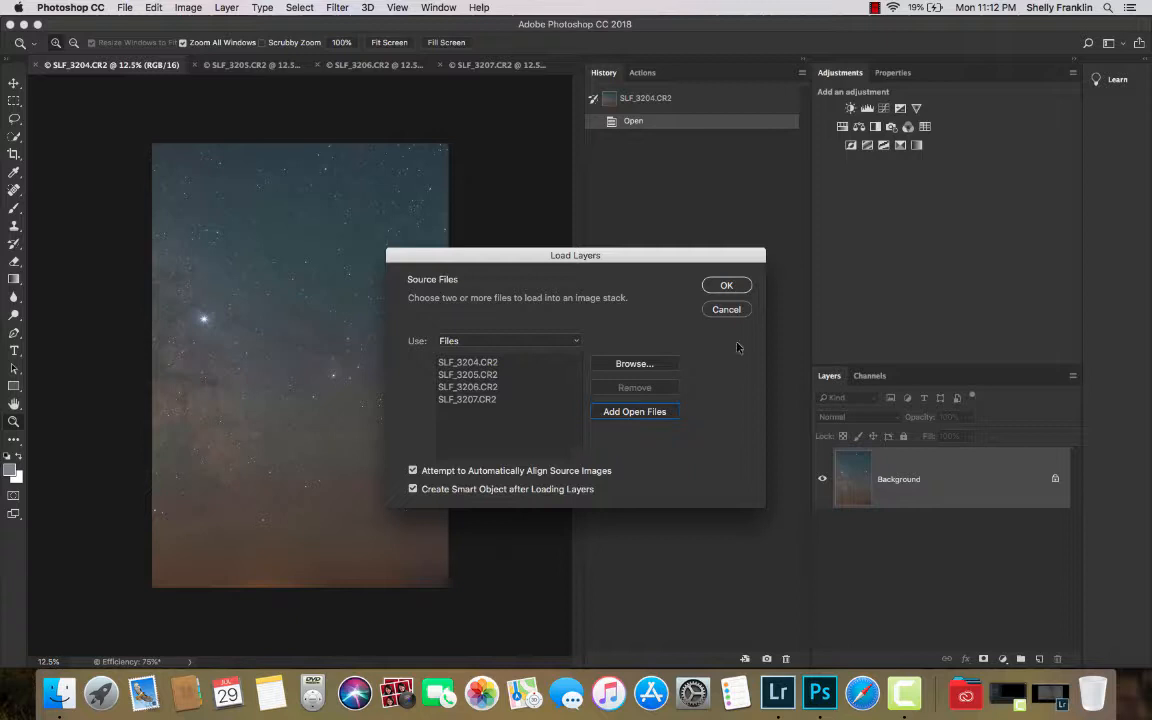
{"action": "left_click", "coordinate": [726, 284]}
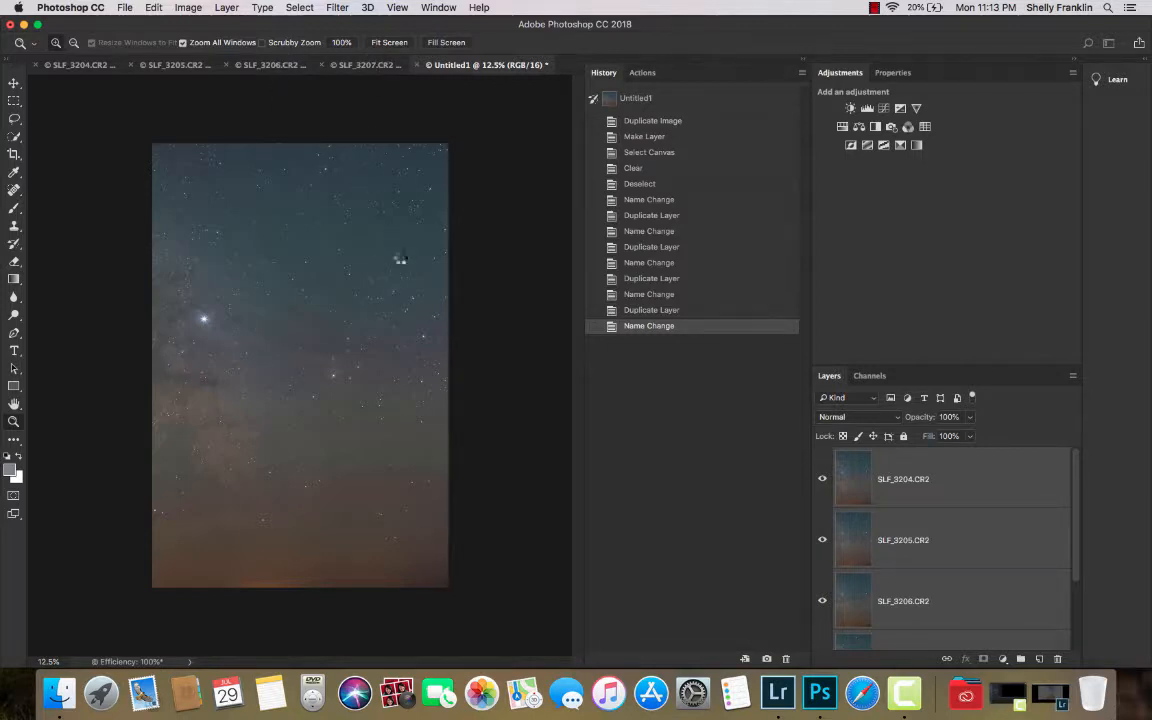
{"action": "mouse_move", "coordinate": [484, 368]}
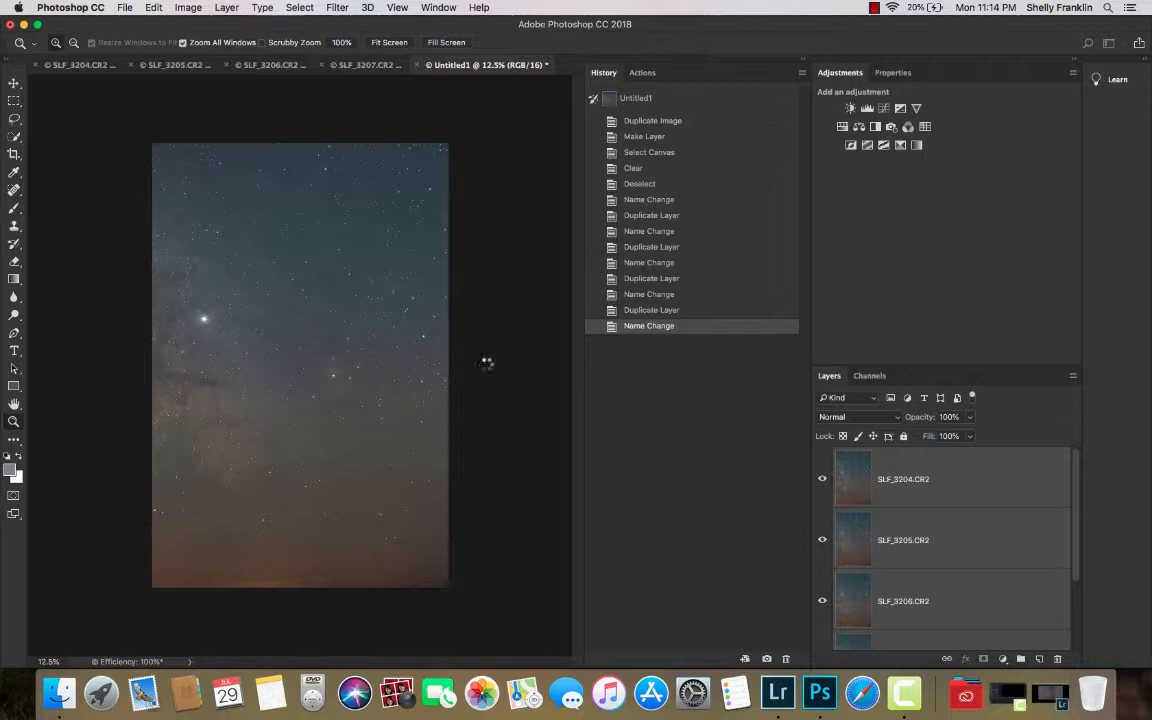
{"action": "mouse_move", "coordinate": [490, 248]}
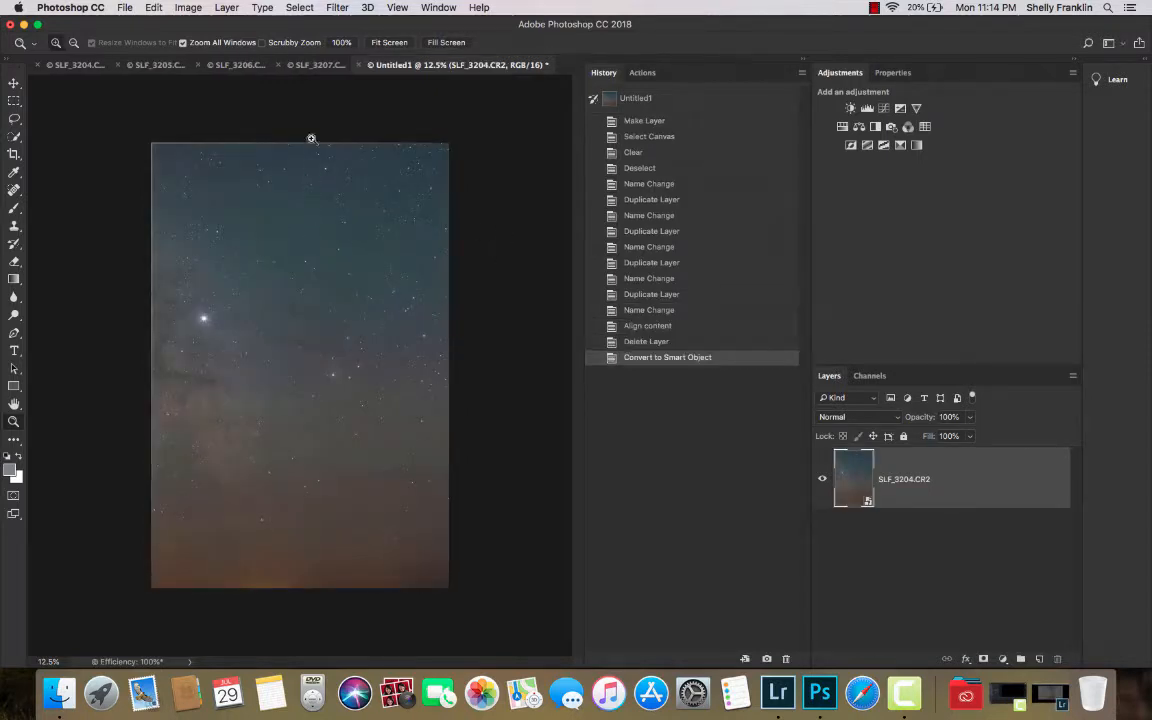
{"action": "mouse_move", "coordinate": [232, 340]}
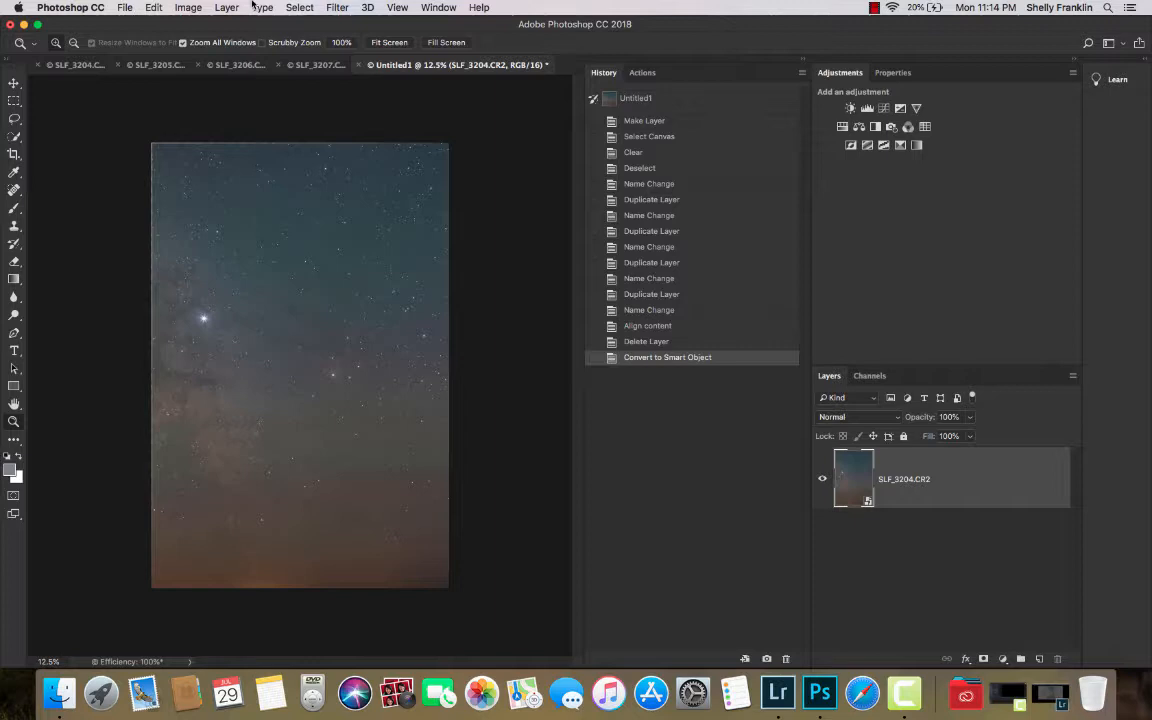
Show the Layer menu over the single smart-object layer of aligned shots.
{"action": "left_click", "coordinate": [228, 8]}
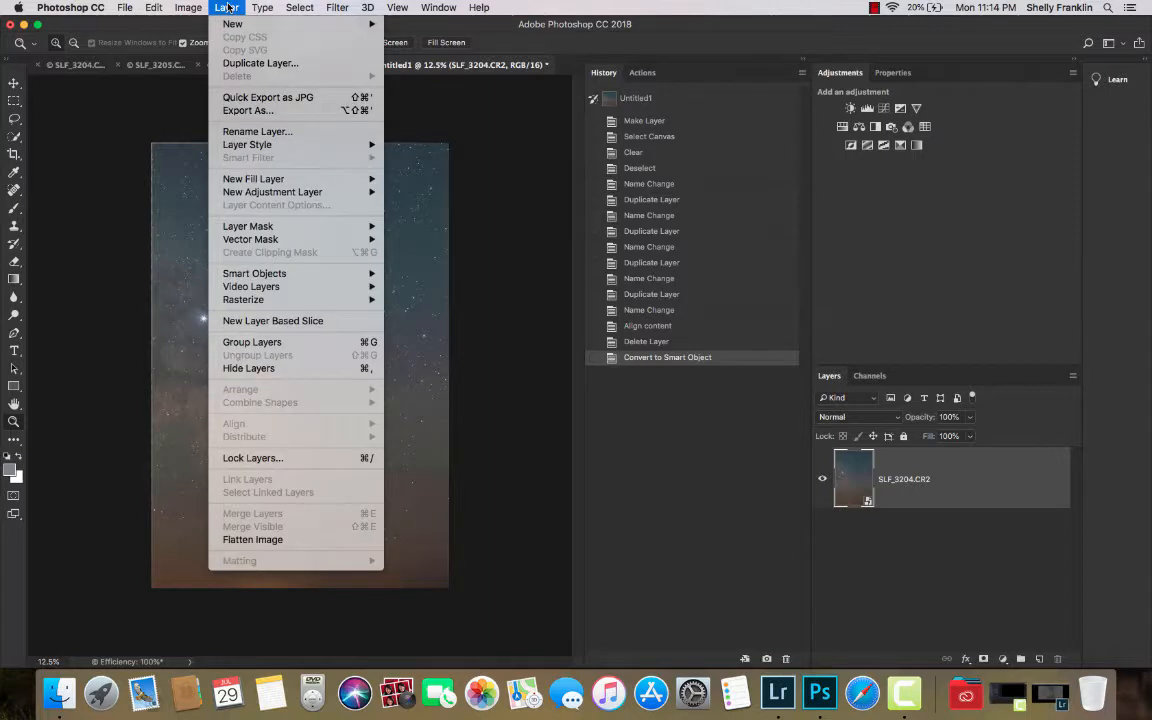
{"action": "mouse_move", "coordinate": [254, 272]}
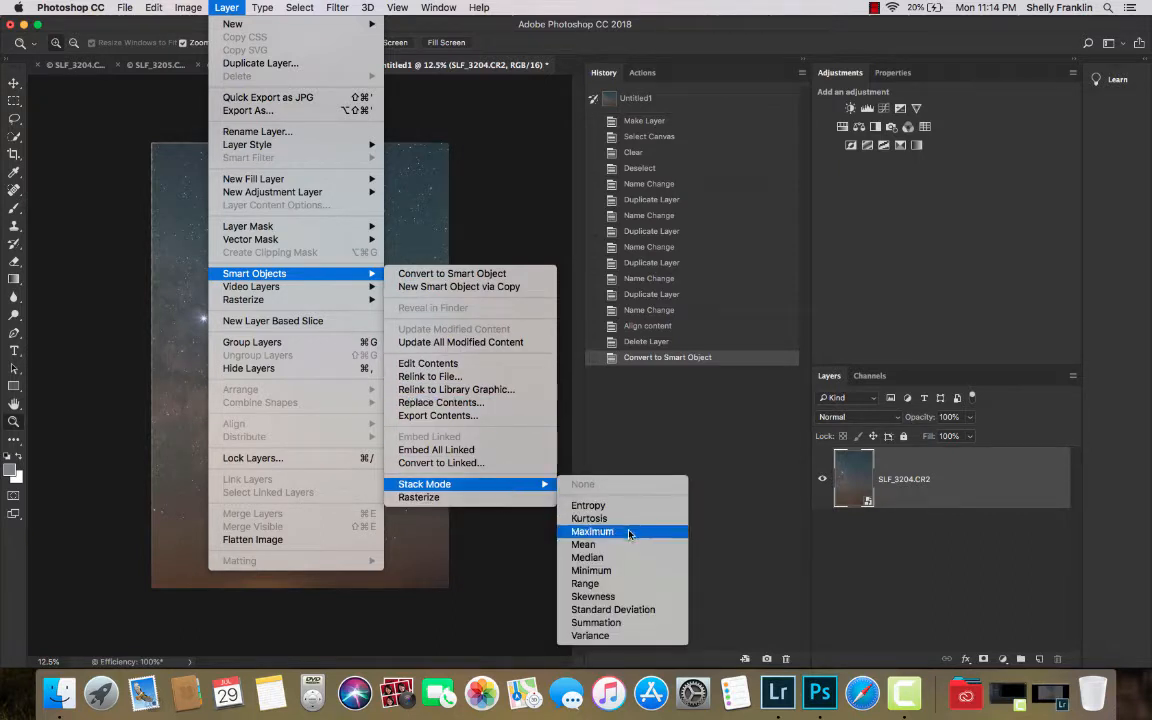
Set the smart object's stack mode to Mean to render the averaged image.
{"action": "left_click", "coordinate": [592, 532]}
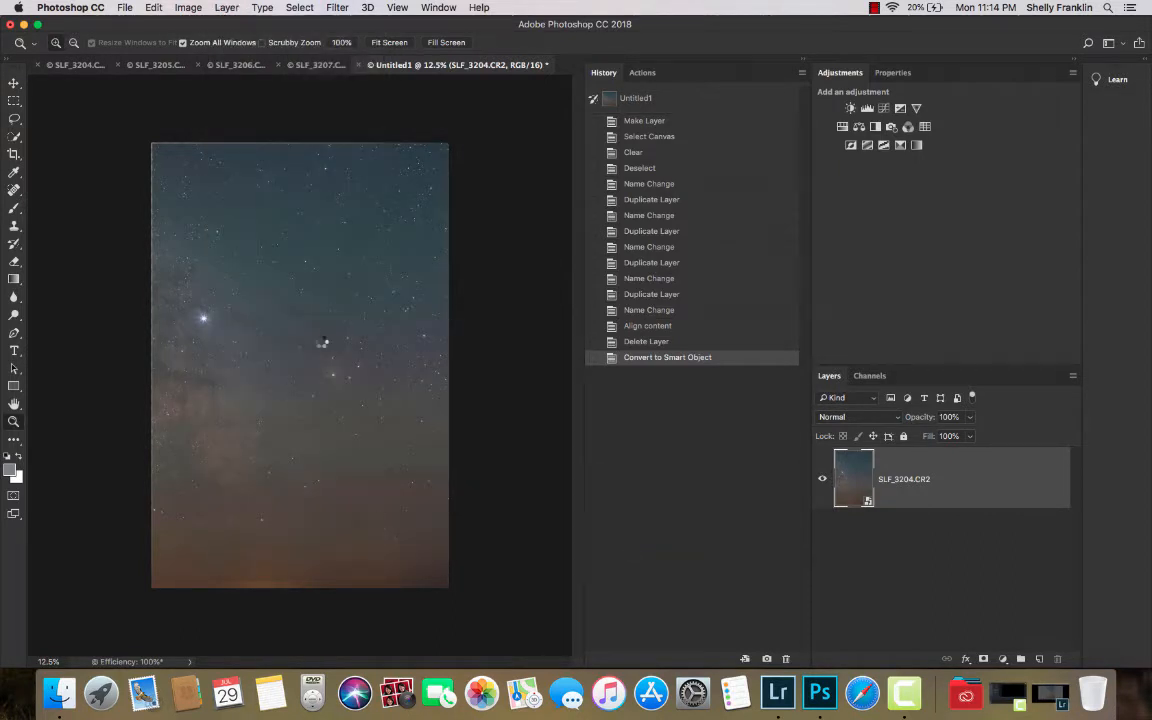
{"action": "mouse_move", "coordinate": [384, 228]}
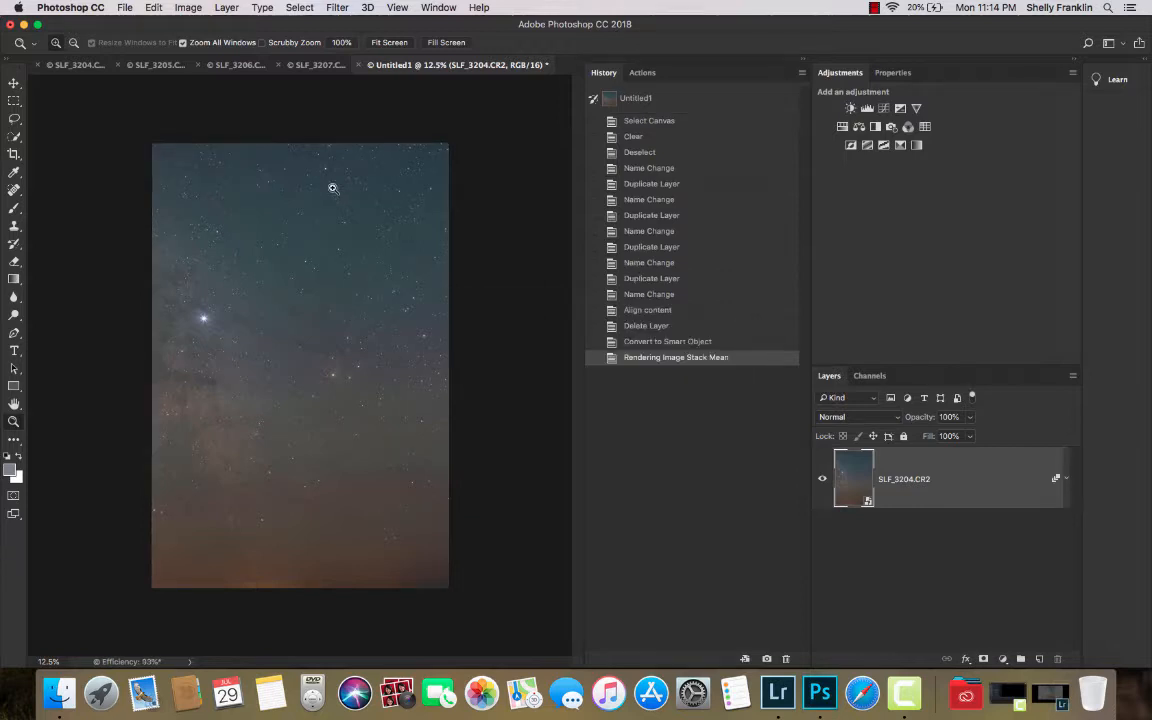
{"action": "mouse_move", "coordinate": [394, 272]}
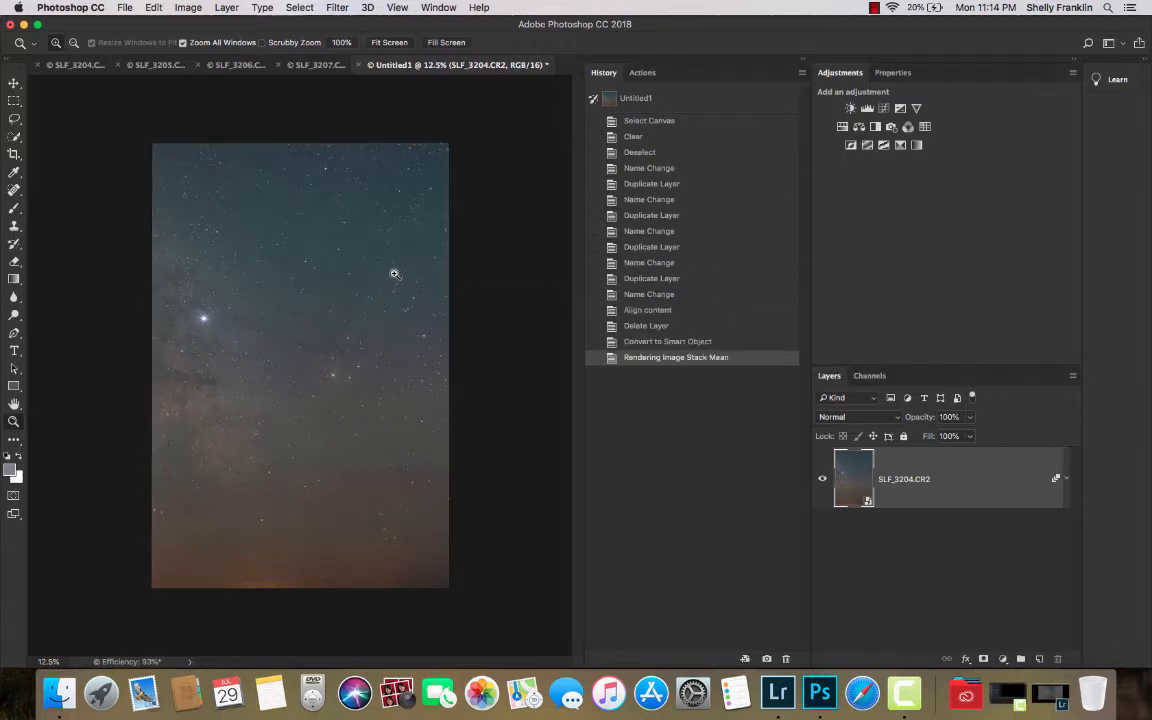